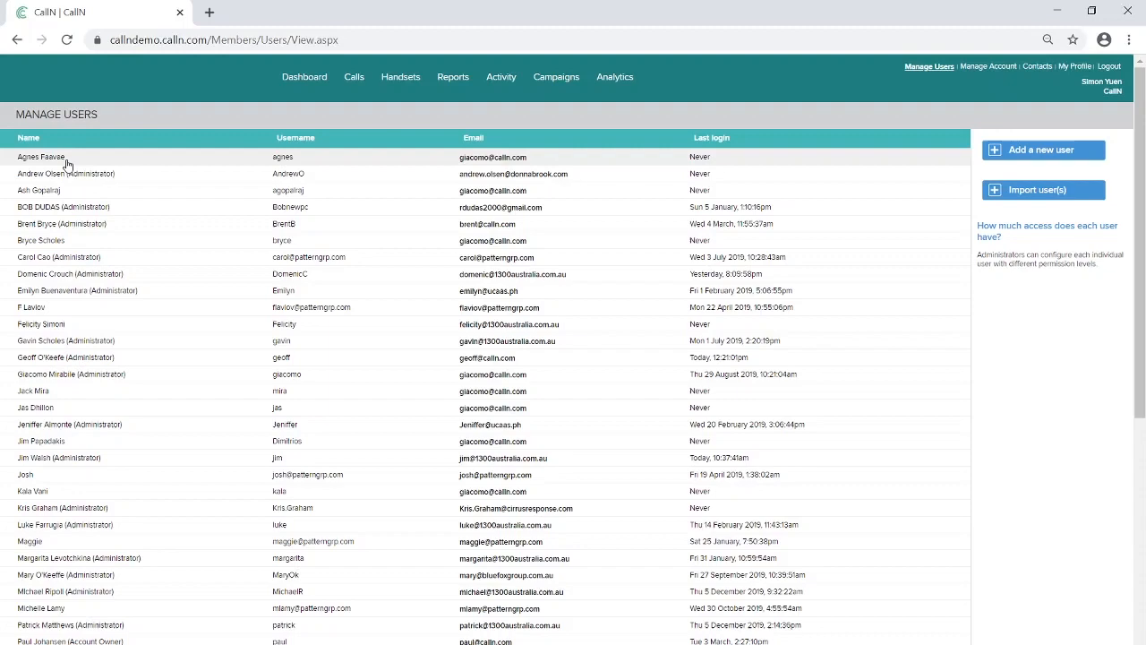
# View the first user's account details and its associated handset
pyautogui.click(42, 158)
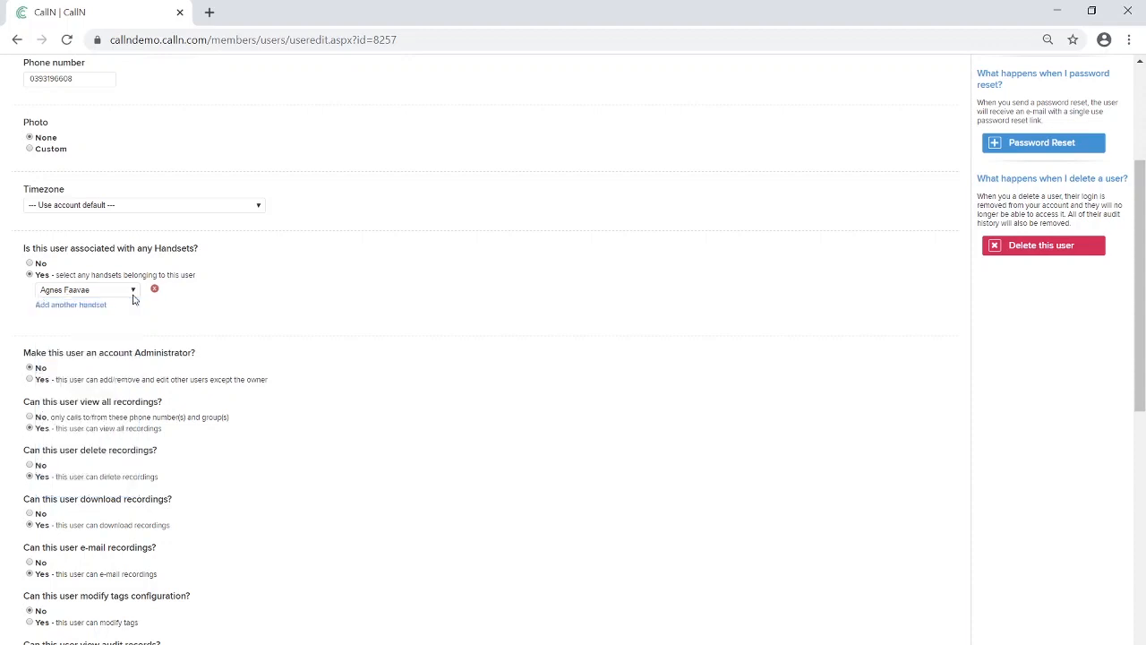
pyautogui.moveTo(292, 333)
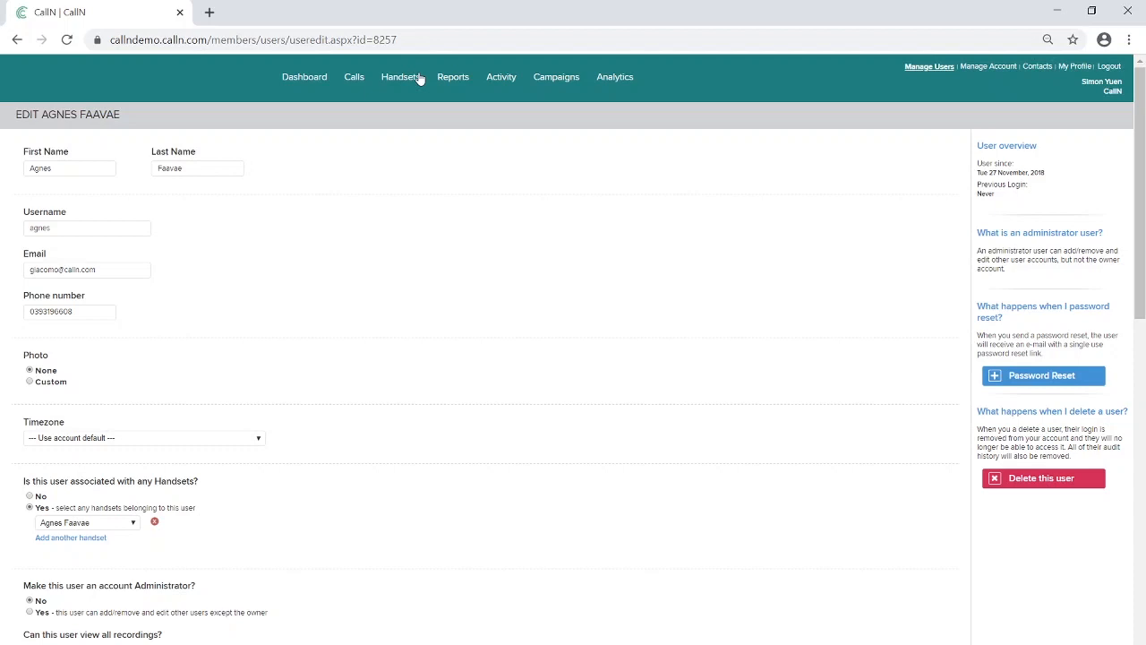
# Set the first handset's Transcribe calls option to Yes and apply it
pyautogui.click(401, 75)
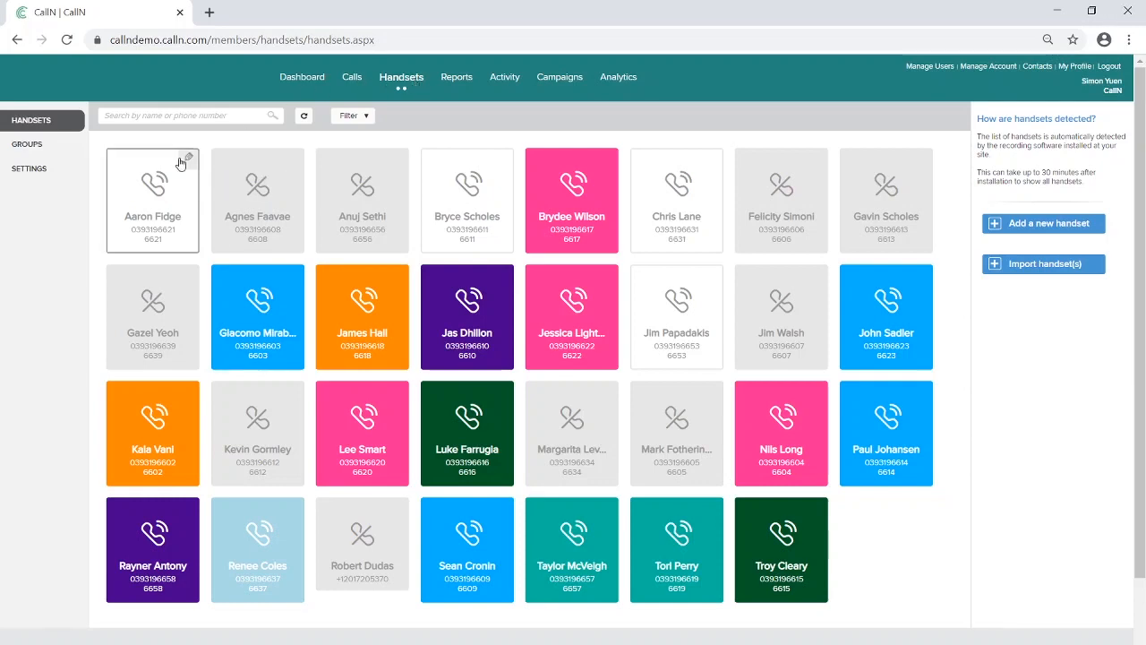
pyautogui.click(183, 158)
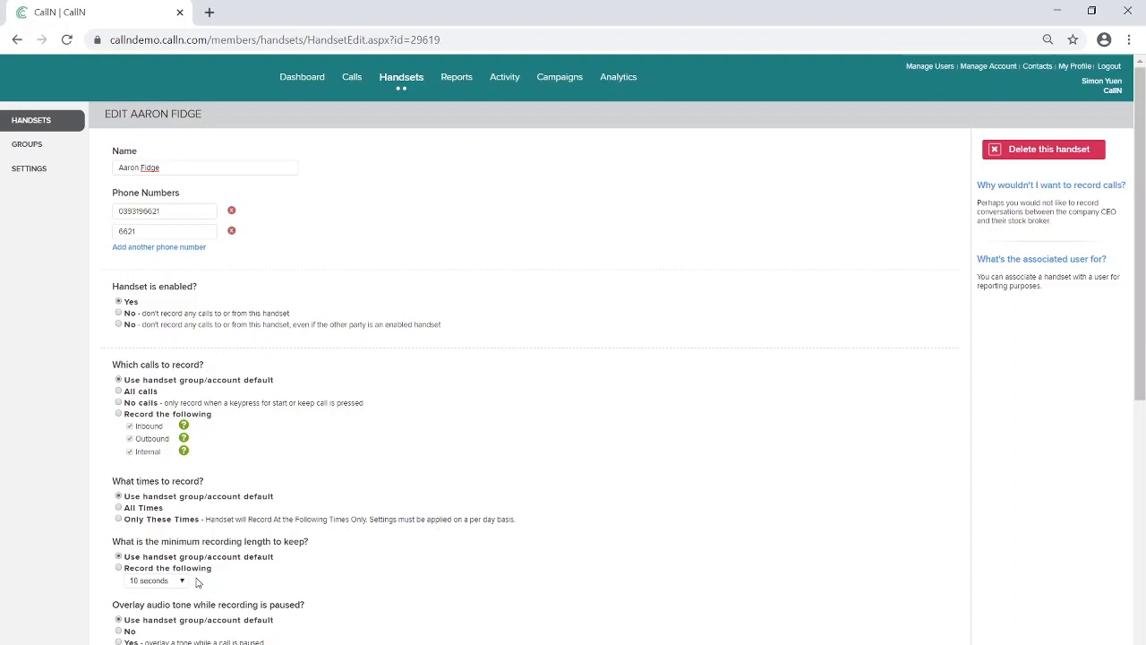
pyautogui.scroll(-3)
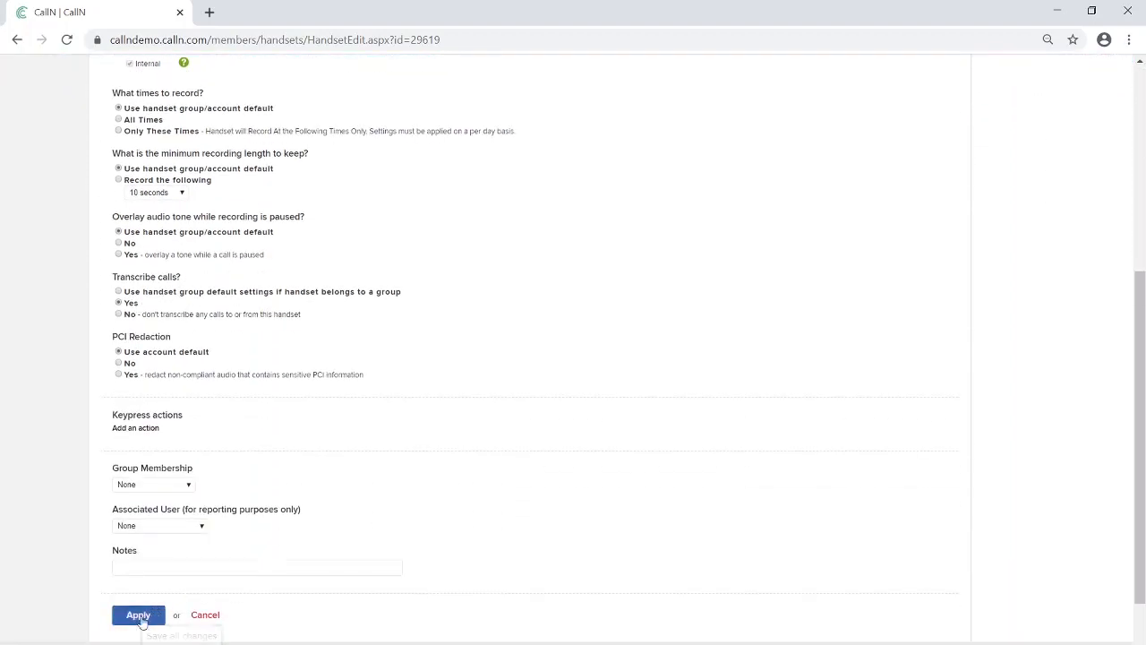
pyautogui.click(138, 616)
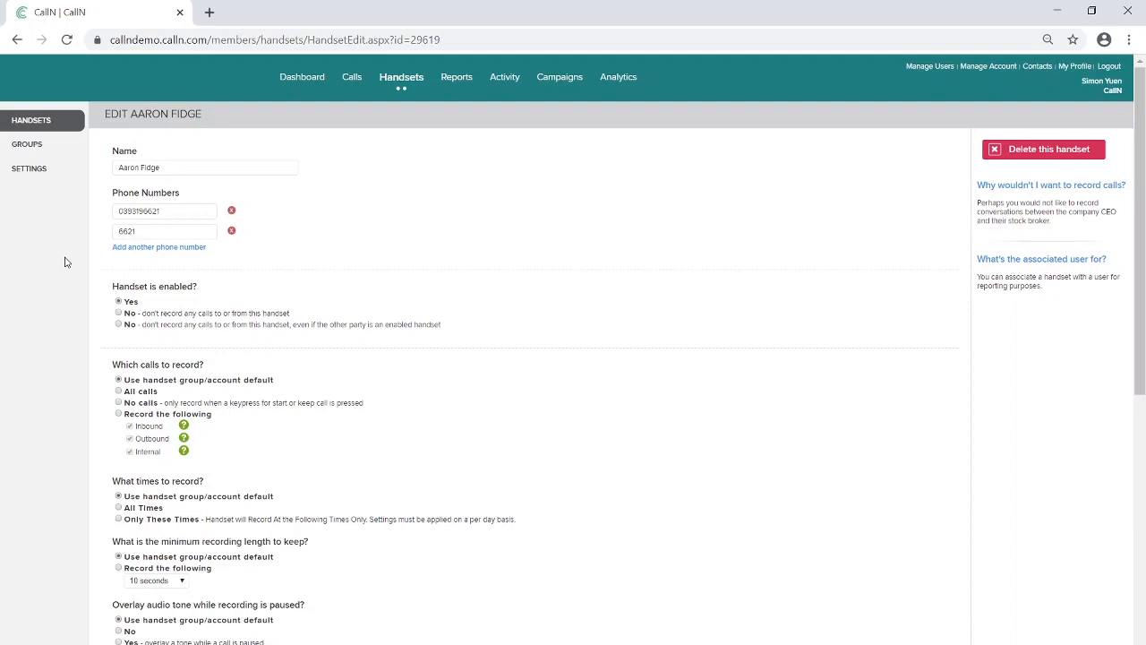
# Show the handset Groups list with names, colours and member handsets
pyautogui.click(27, 143)
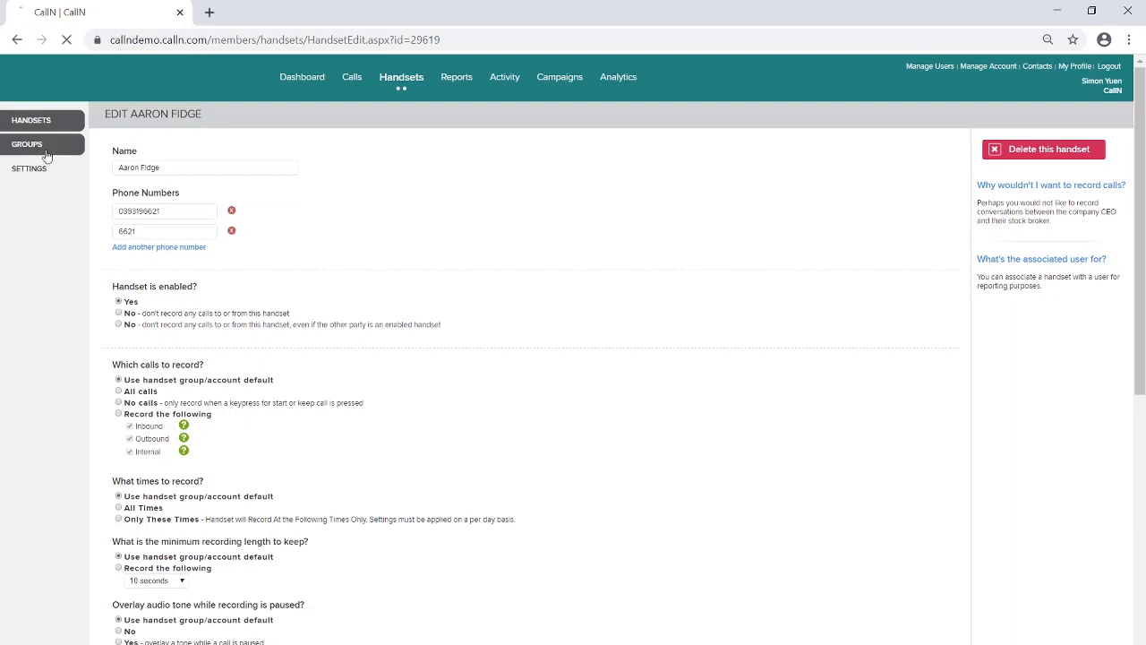
pyautogui.click(27, 143)
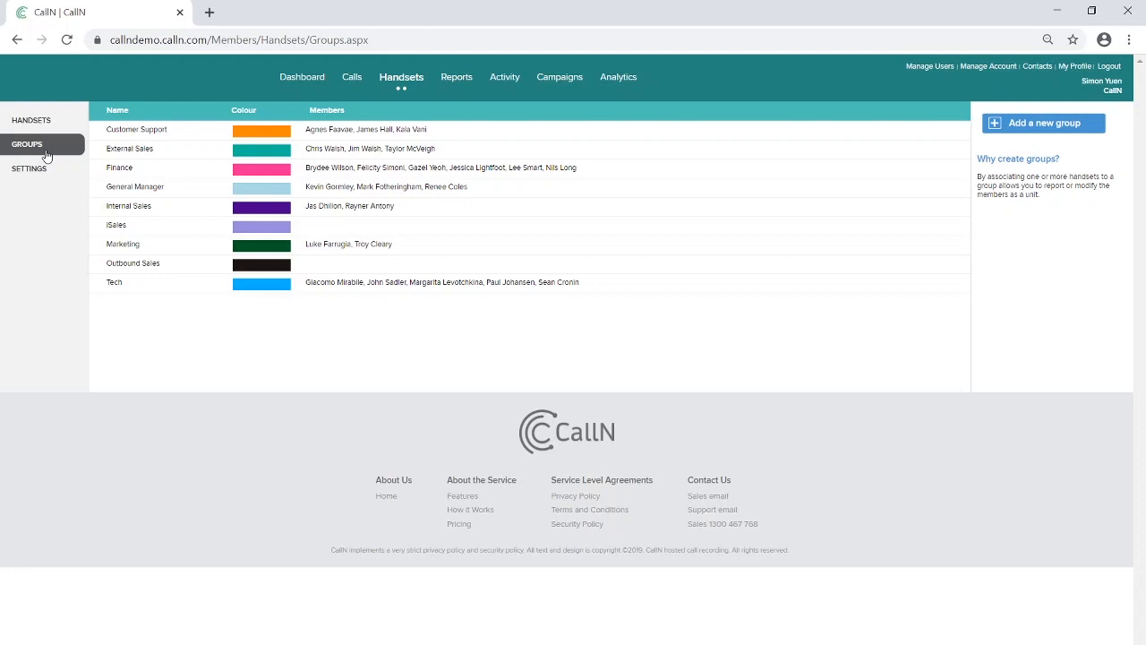
pyautogui.moveTo(46, 156)
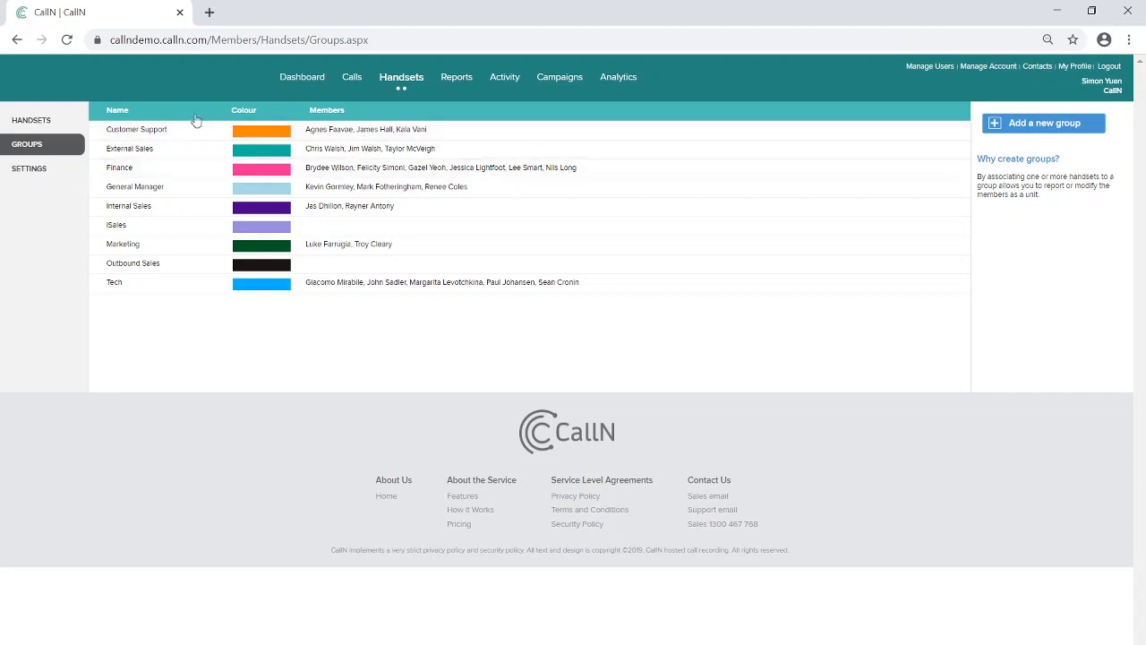
# Review a transcribed call in the Analytics Browser page
pyautogui.click(618, 77)
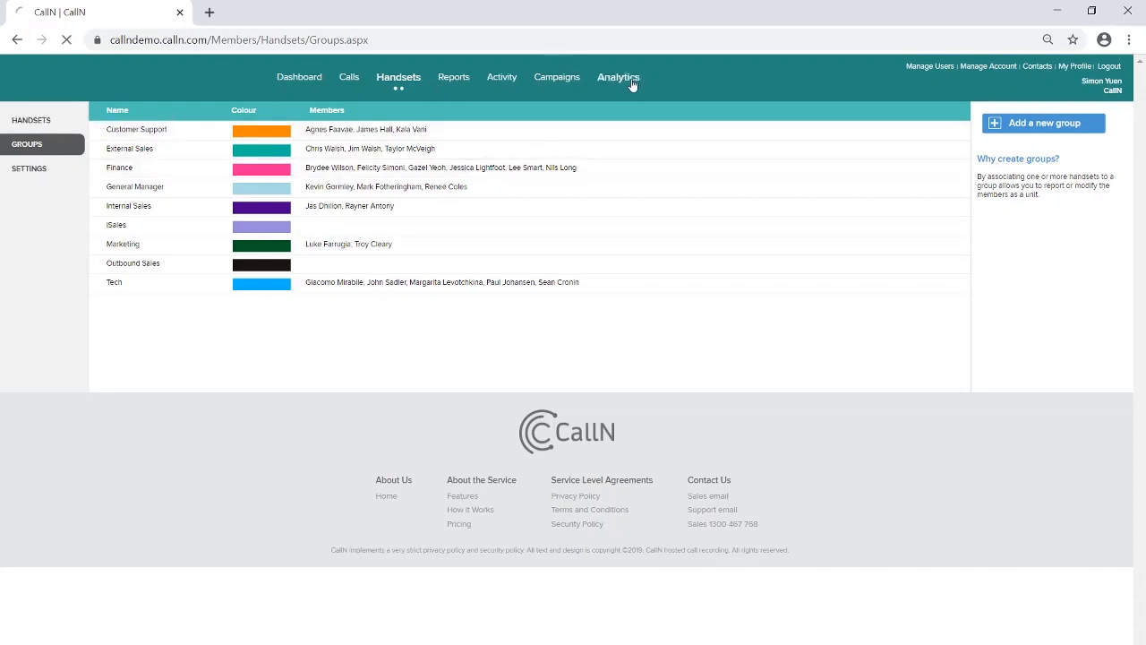
pyautogui.click(616, 77)
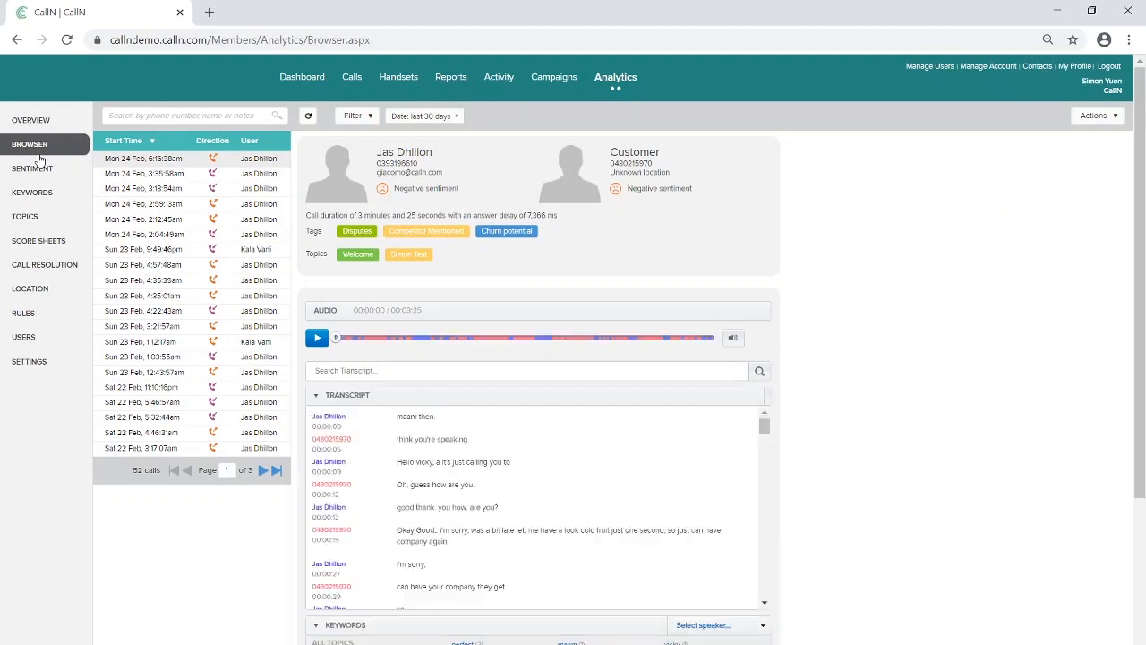
pyautogui.scroll(-3)
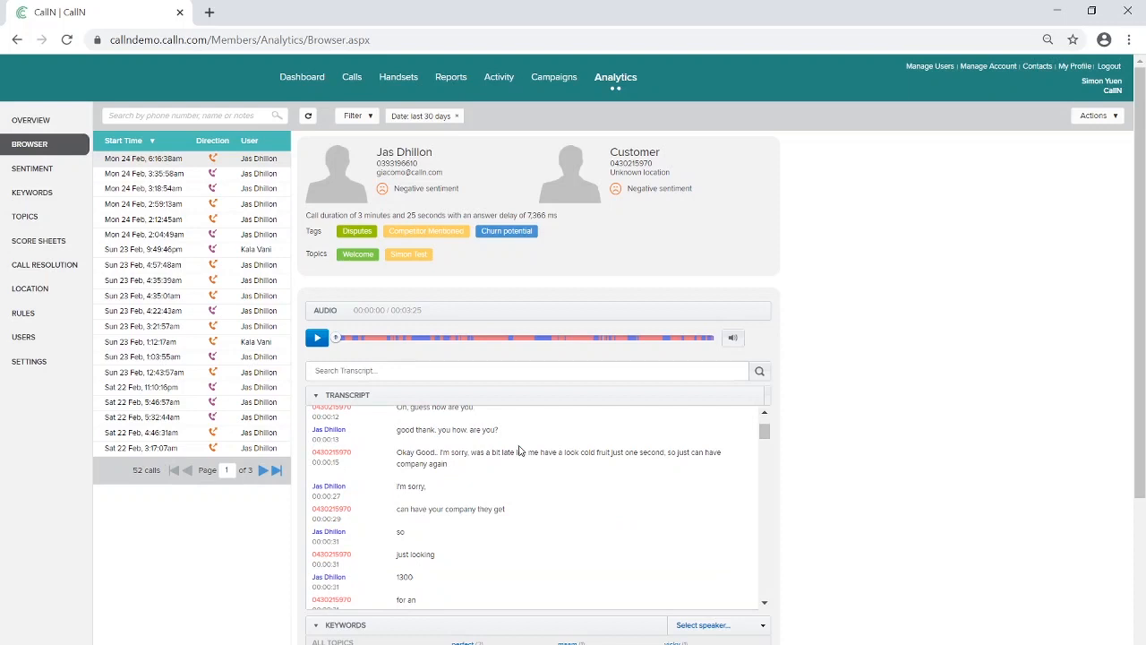
pyautogui.scroll(3)
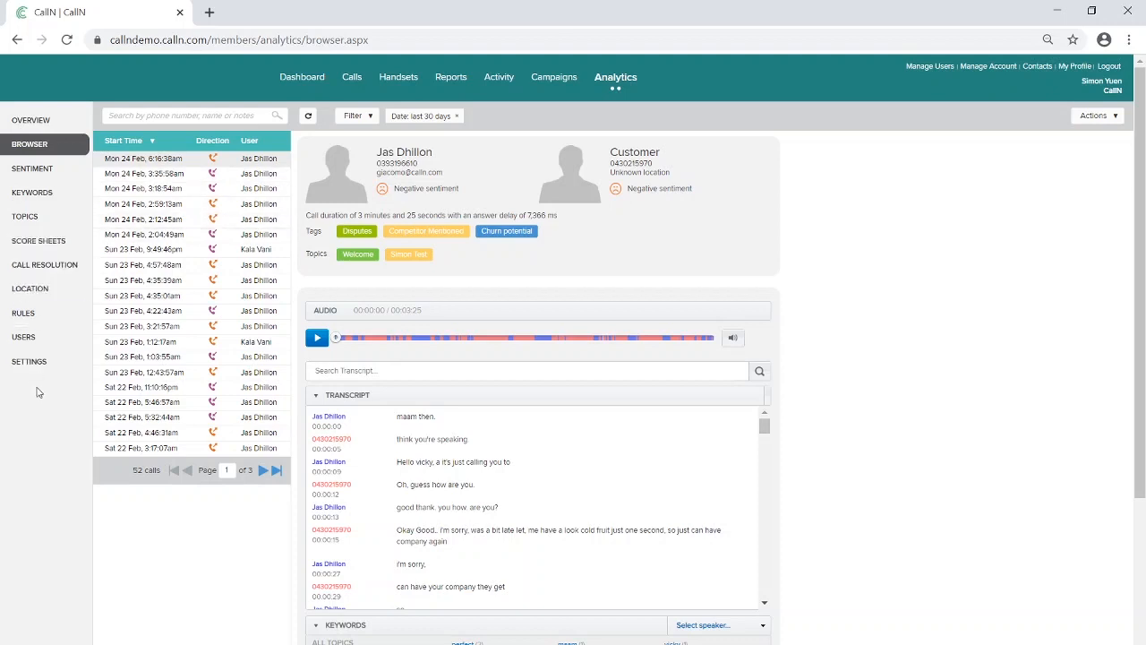
# Show the general Analytics settings: minimum call length, PCI redaction, quota sharing, score weighting
pyautogui.click(29, 361)
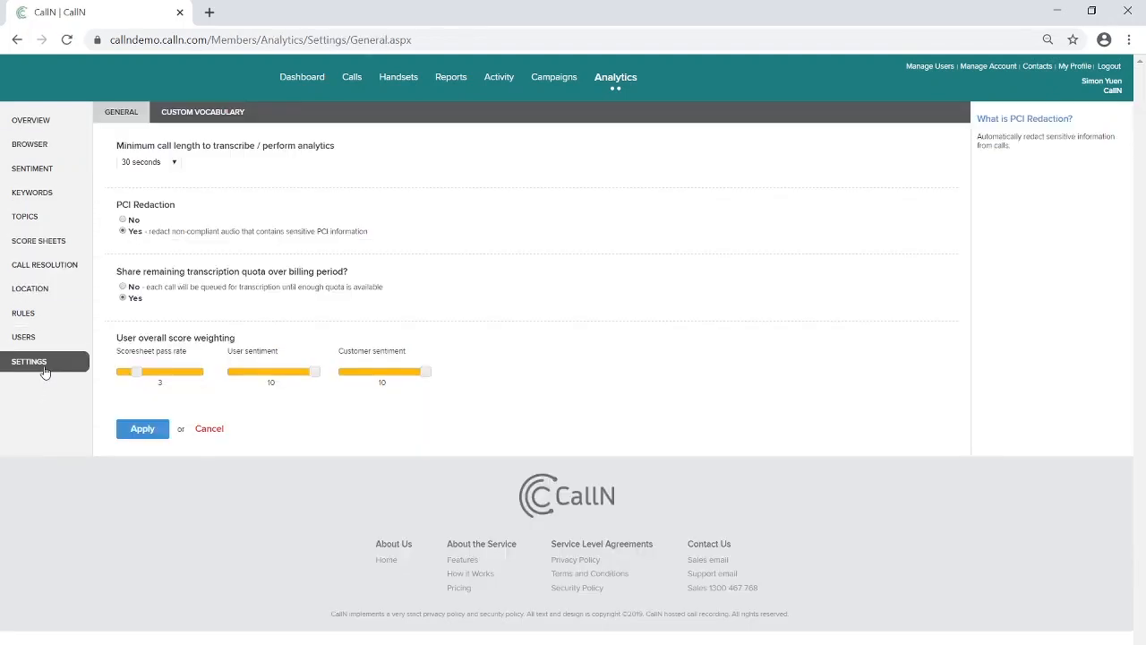